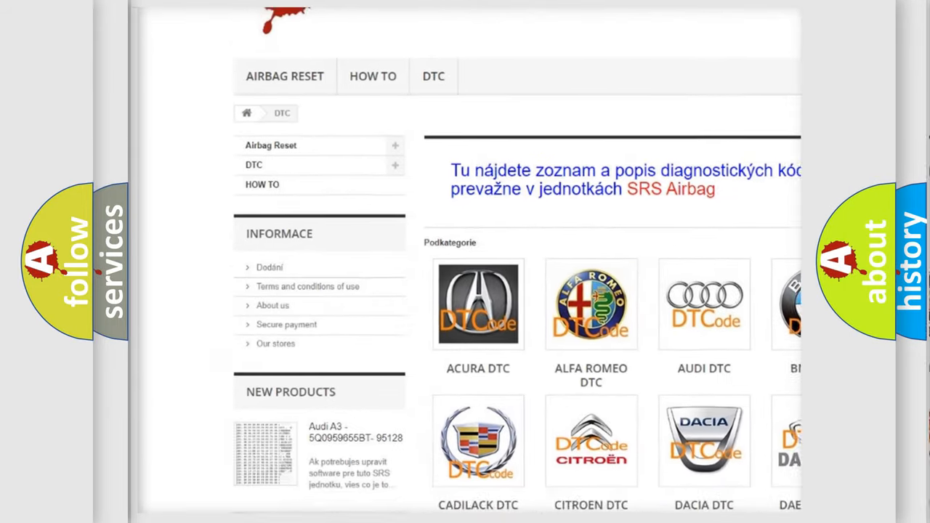
- Scroll the P1645 slide down to the description of the seat heater control unit fault
{"action": "scroll", "scroll_direction": "down", "scroll_amount": 3}
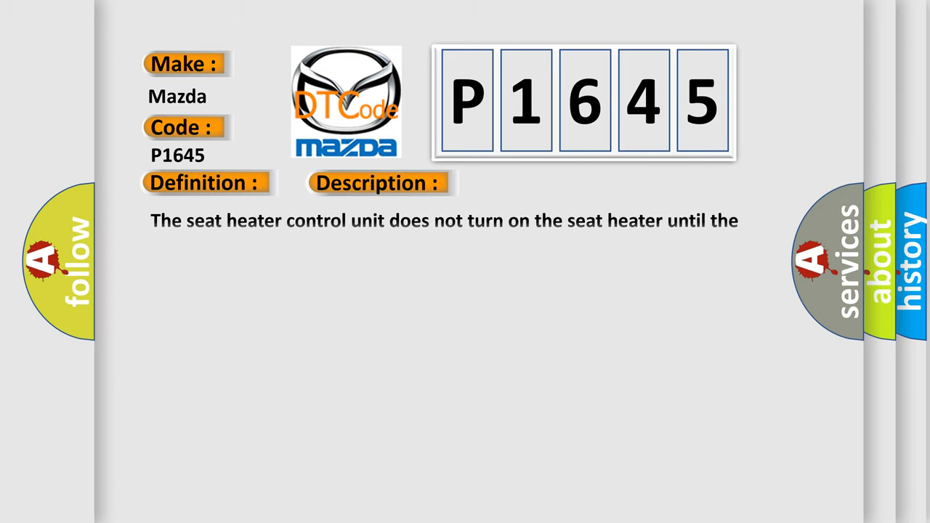
- Advance the slide to the P1645 causes: open fuse, wiring resistance and B-CAN connection faults
{"action": "left_click", "coordinate": [533, 184]}
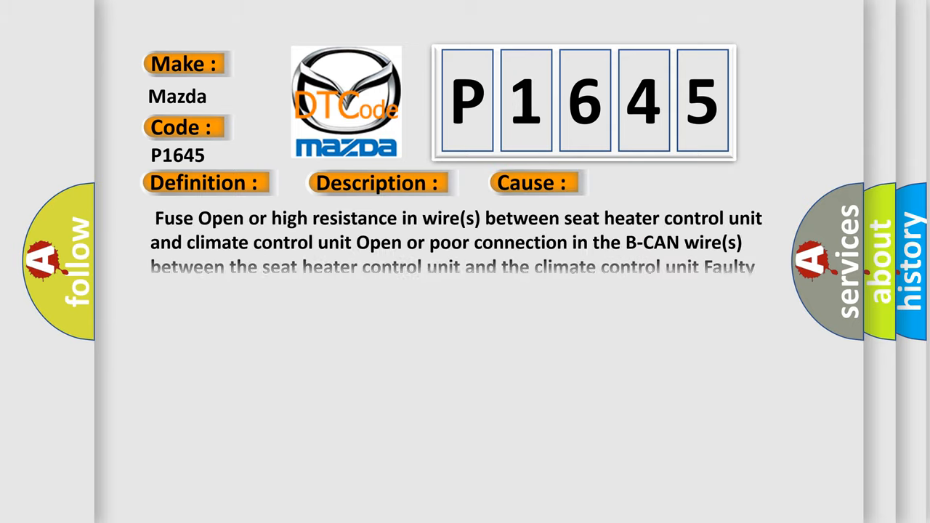